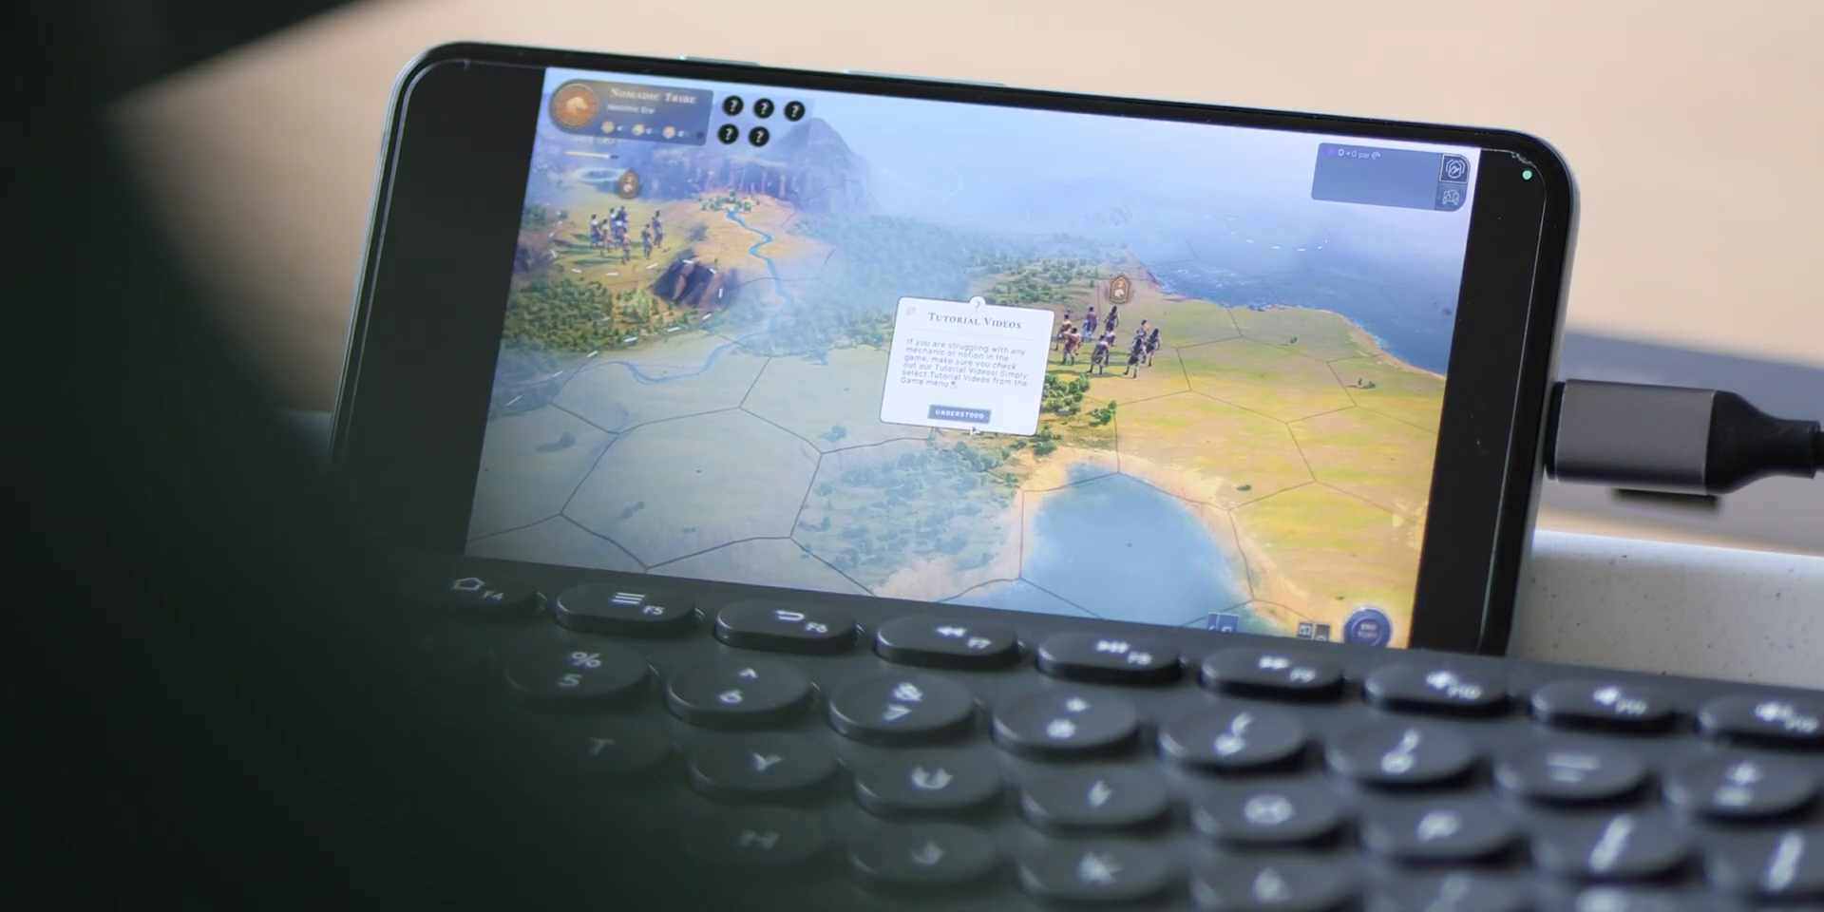
# - Dismiss the Tutorial Videos tip to reveal the Hunting Party army panel
pyautogui.click(960, 412)
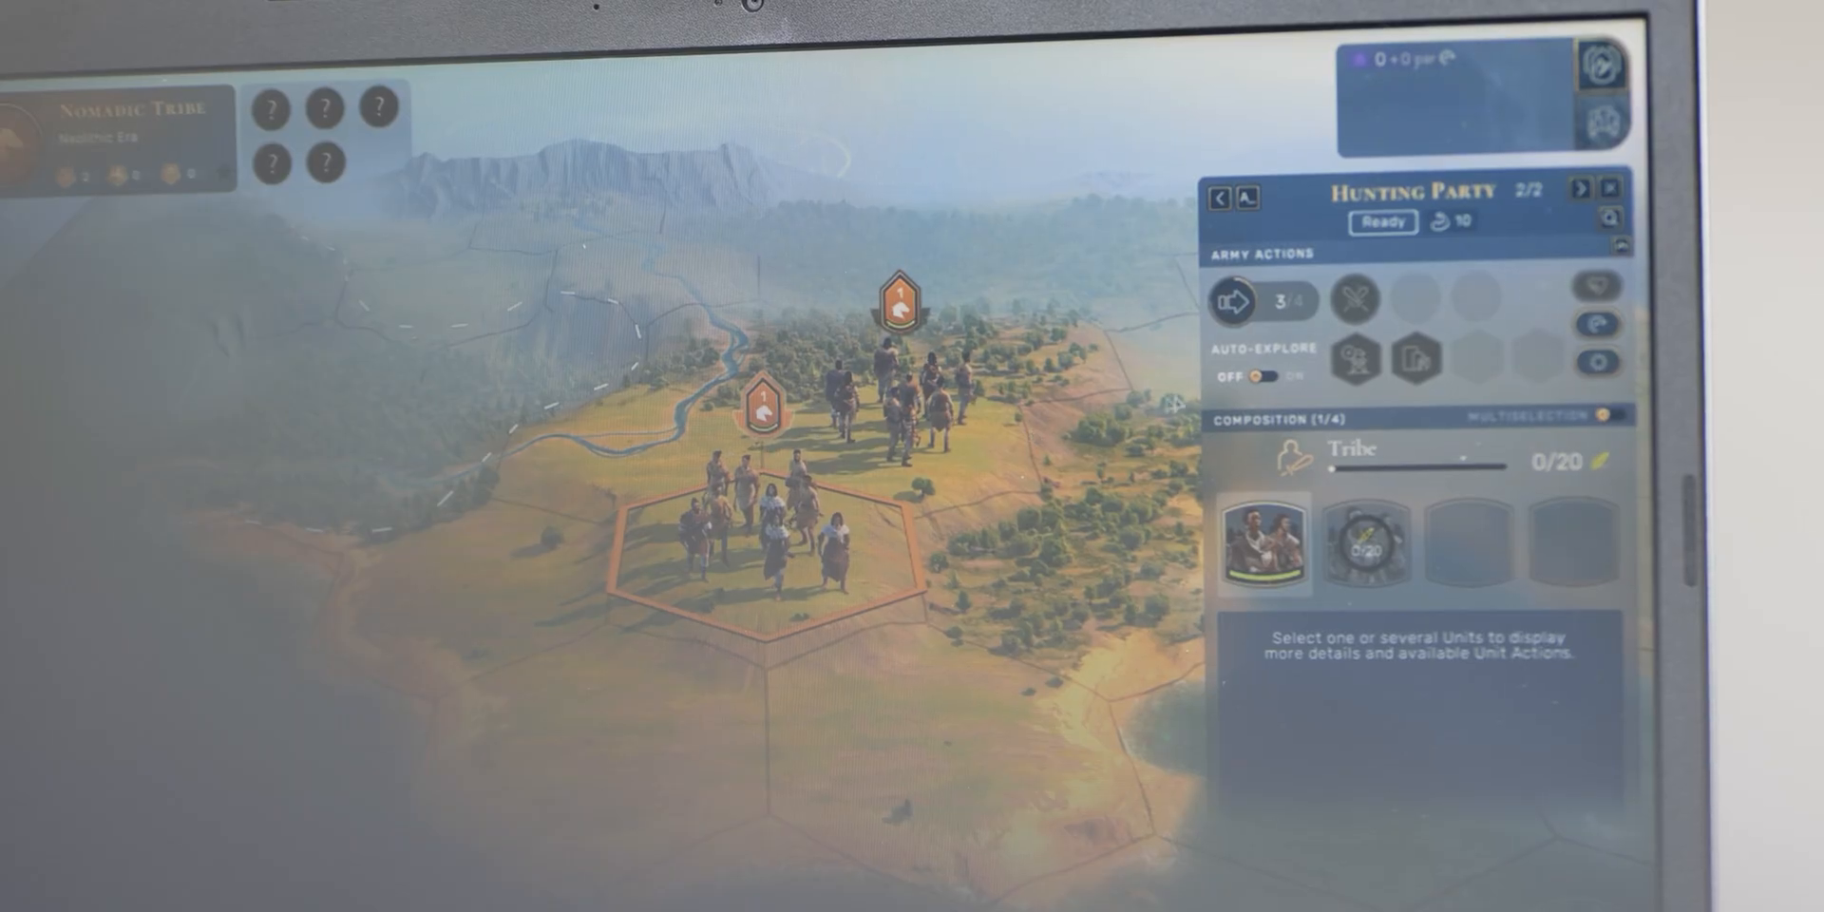
pyautogui.moveTo(1267, 372)
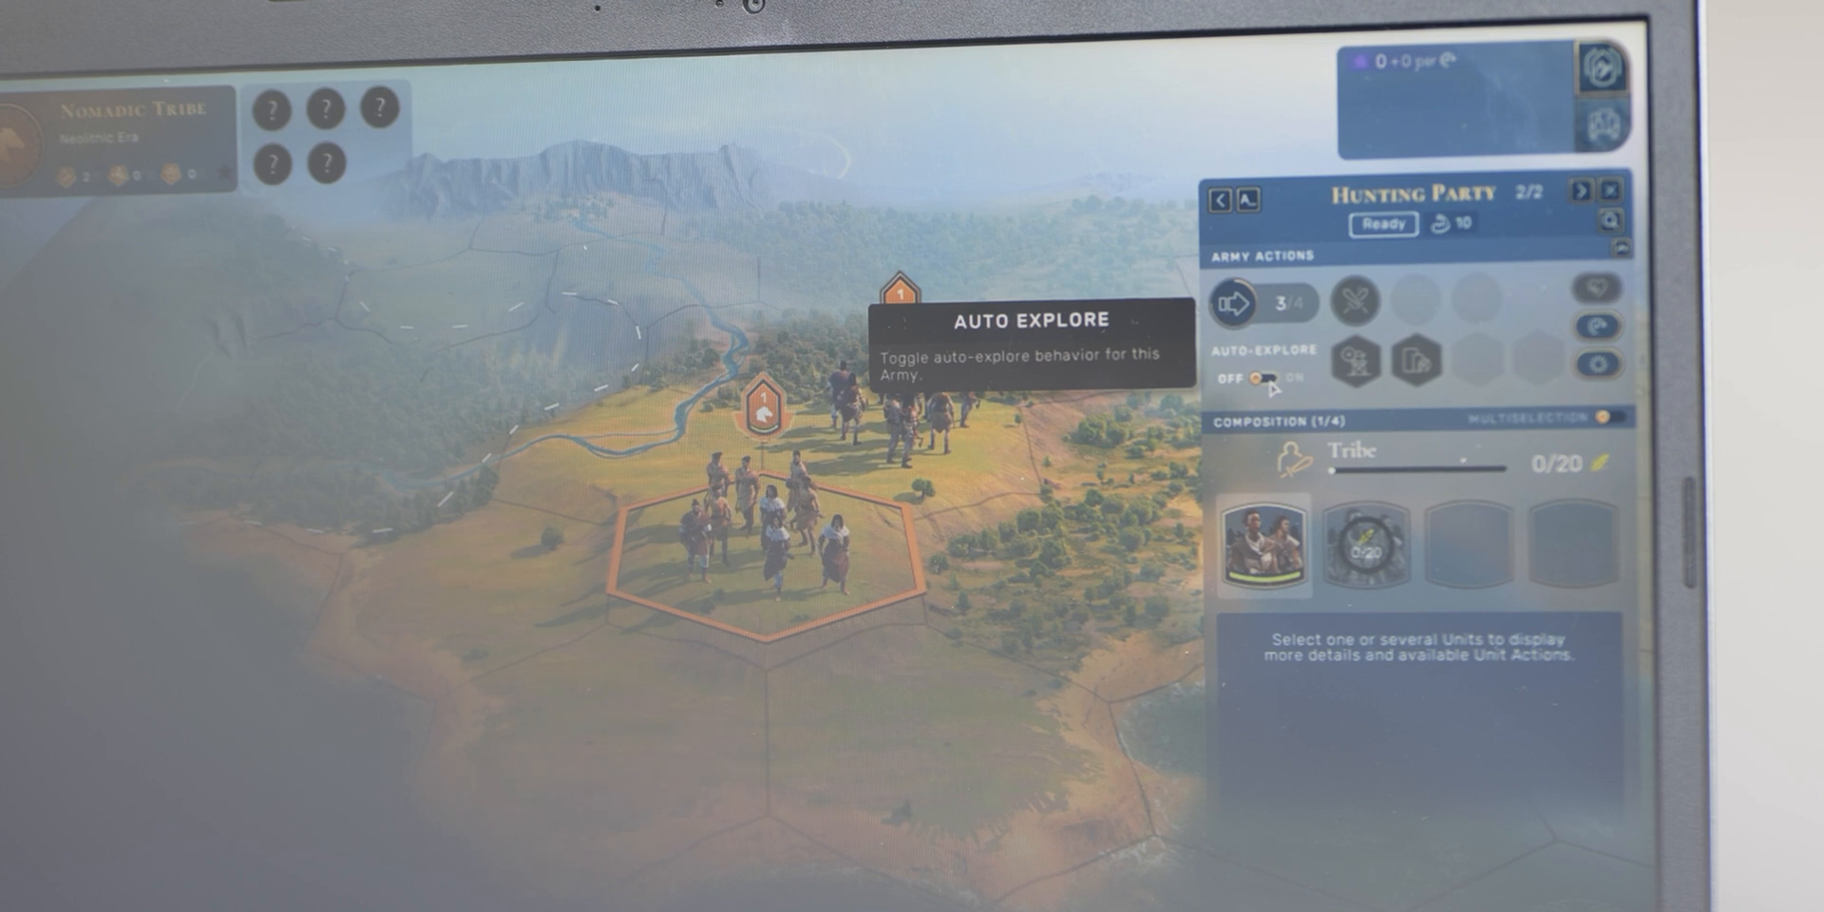
# - Turn on Auto-Explore for the Hunting Party army
pyautogui.click(1264, 376)
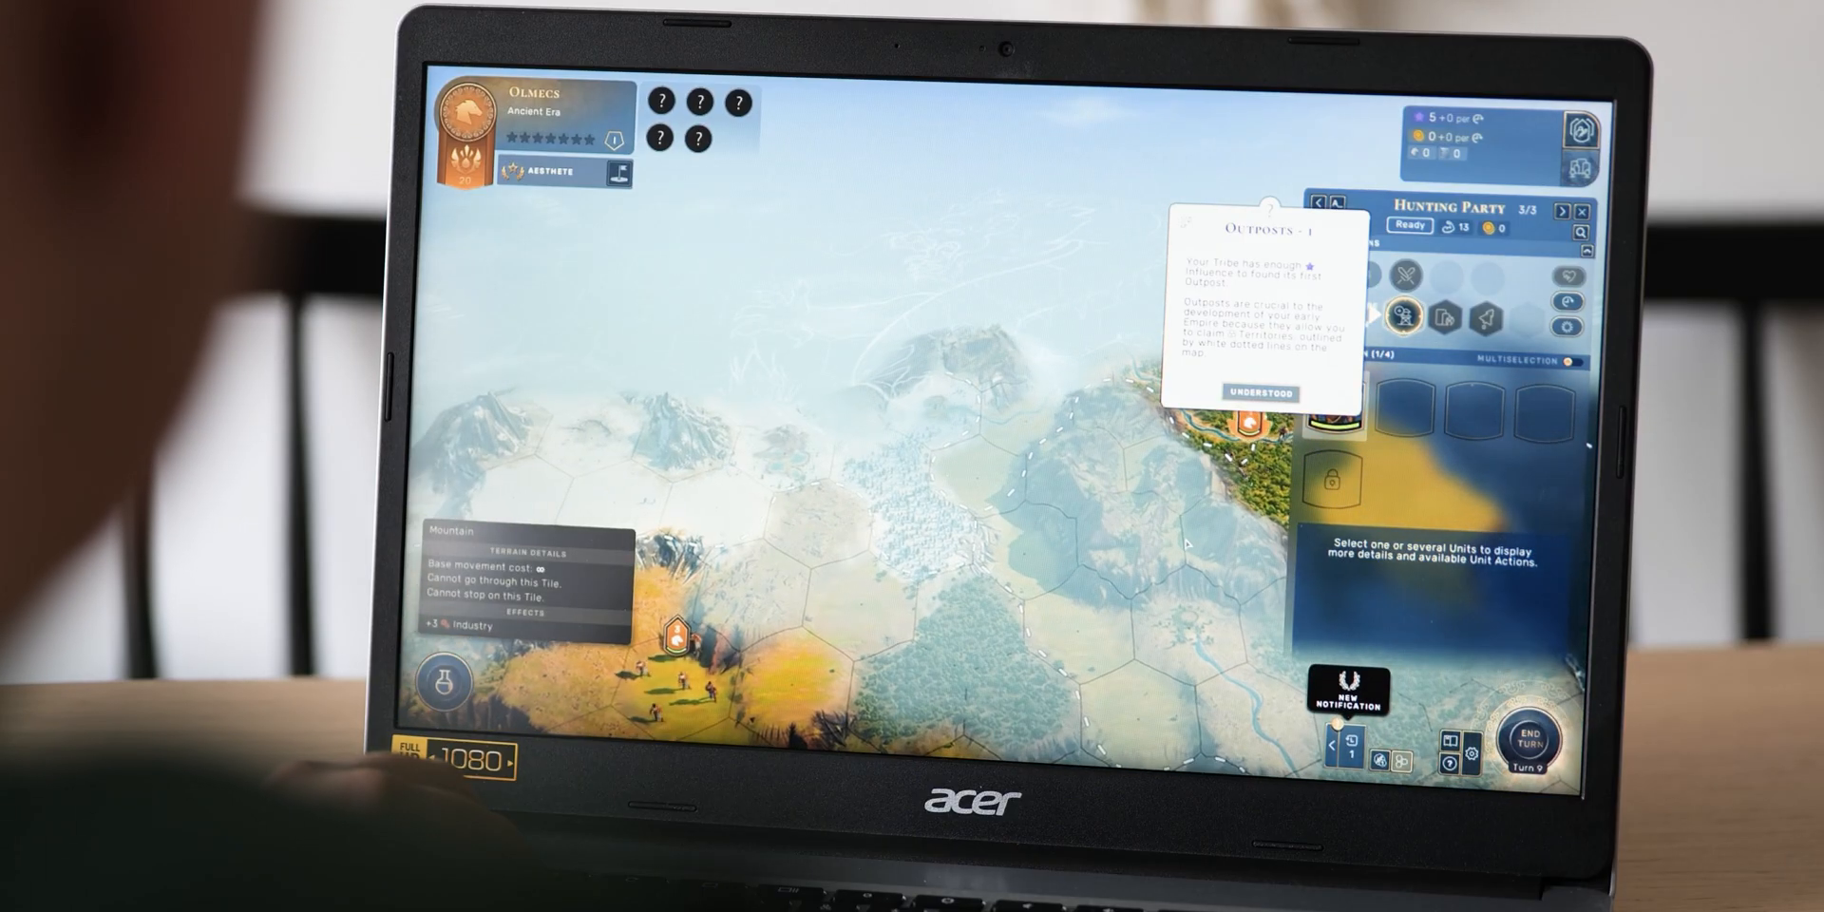
# - Dismiss the Outposts tutorial tip with Understood
pyautogui.click(1261, 393)
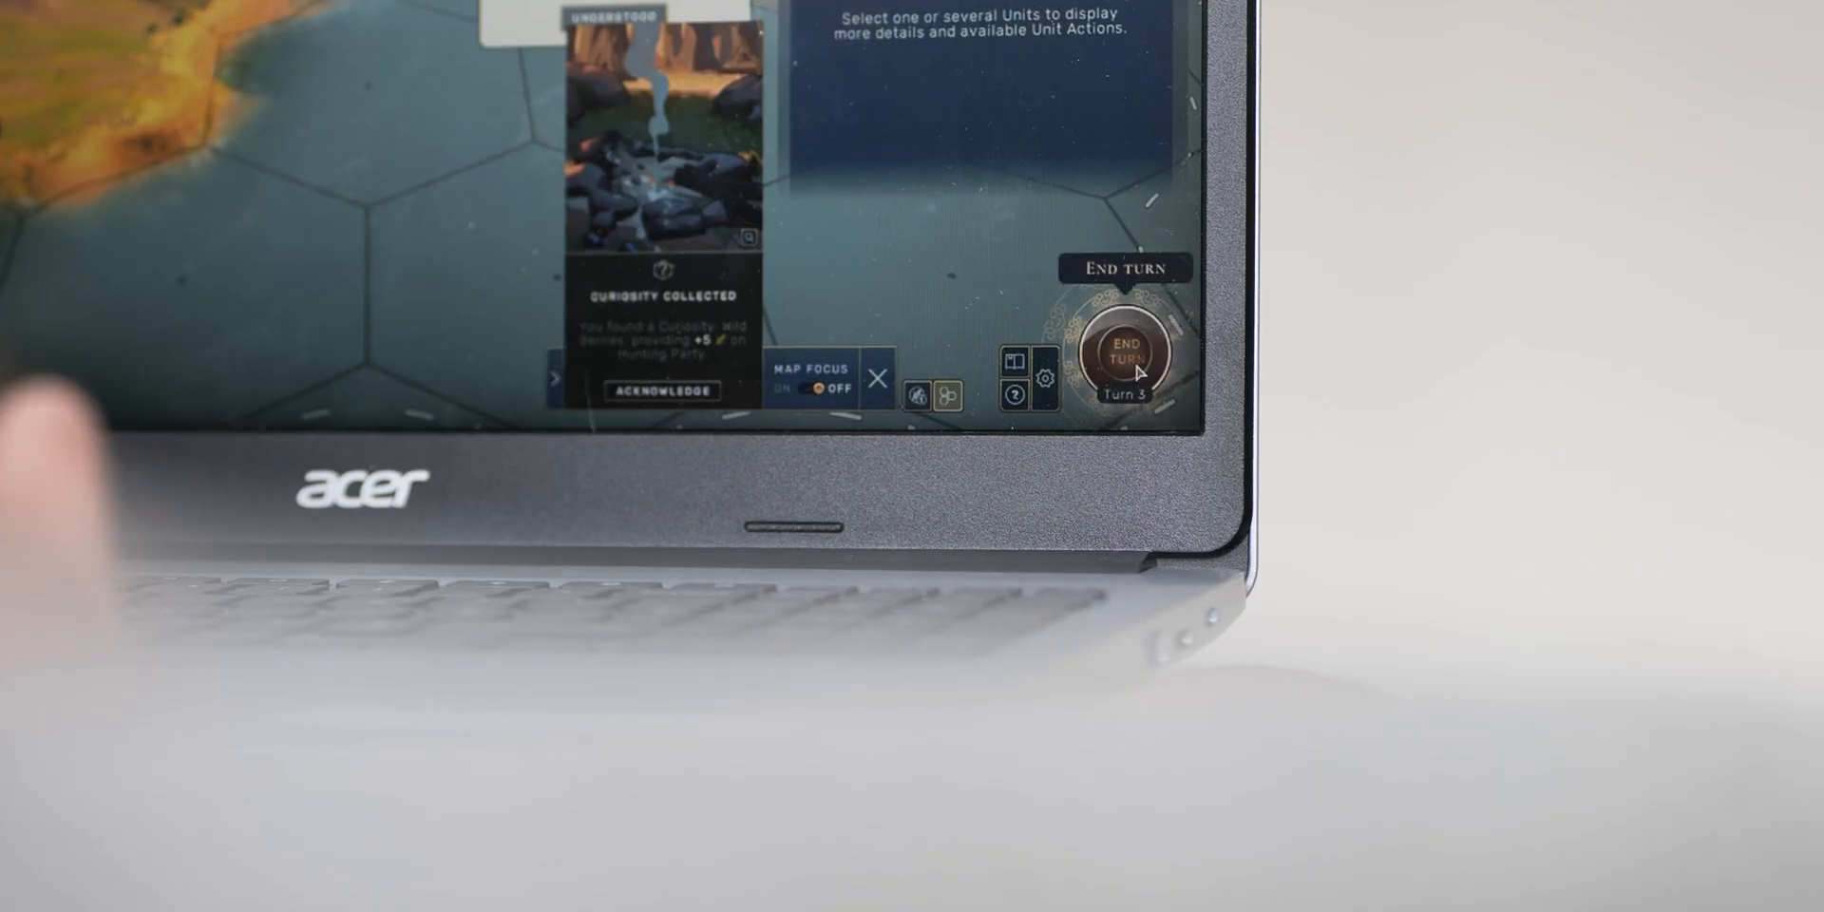
pyautogui.click(1128, 360)
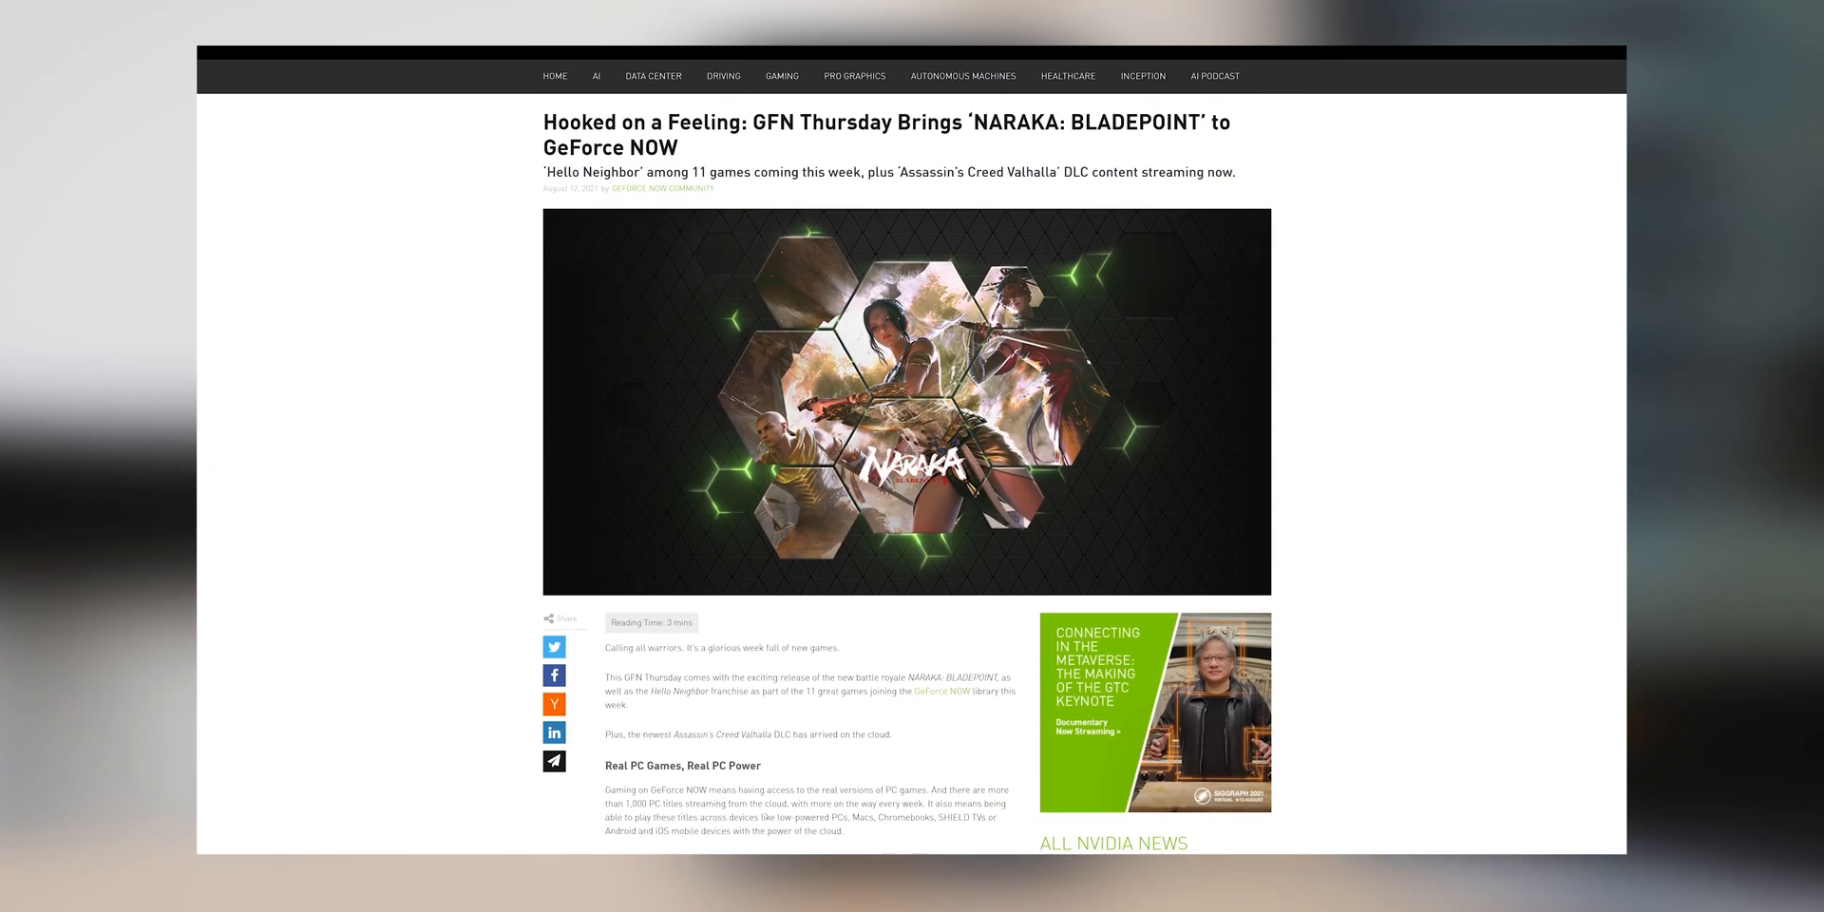
# - Scroll the GFN Thursday post down to the 'Melee Meets Battle Royale' section
pyautogui.scroll(-3)
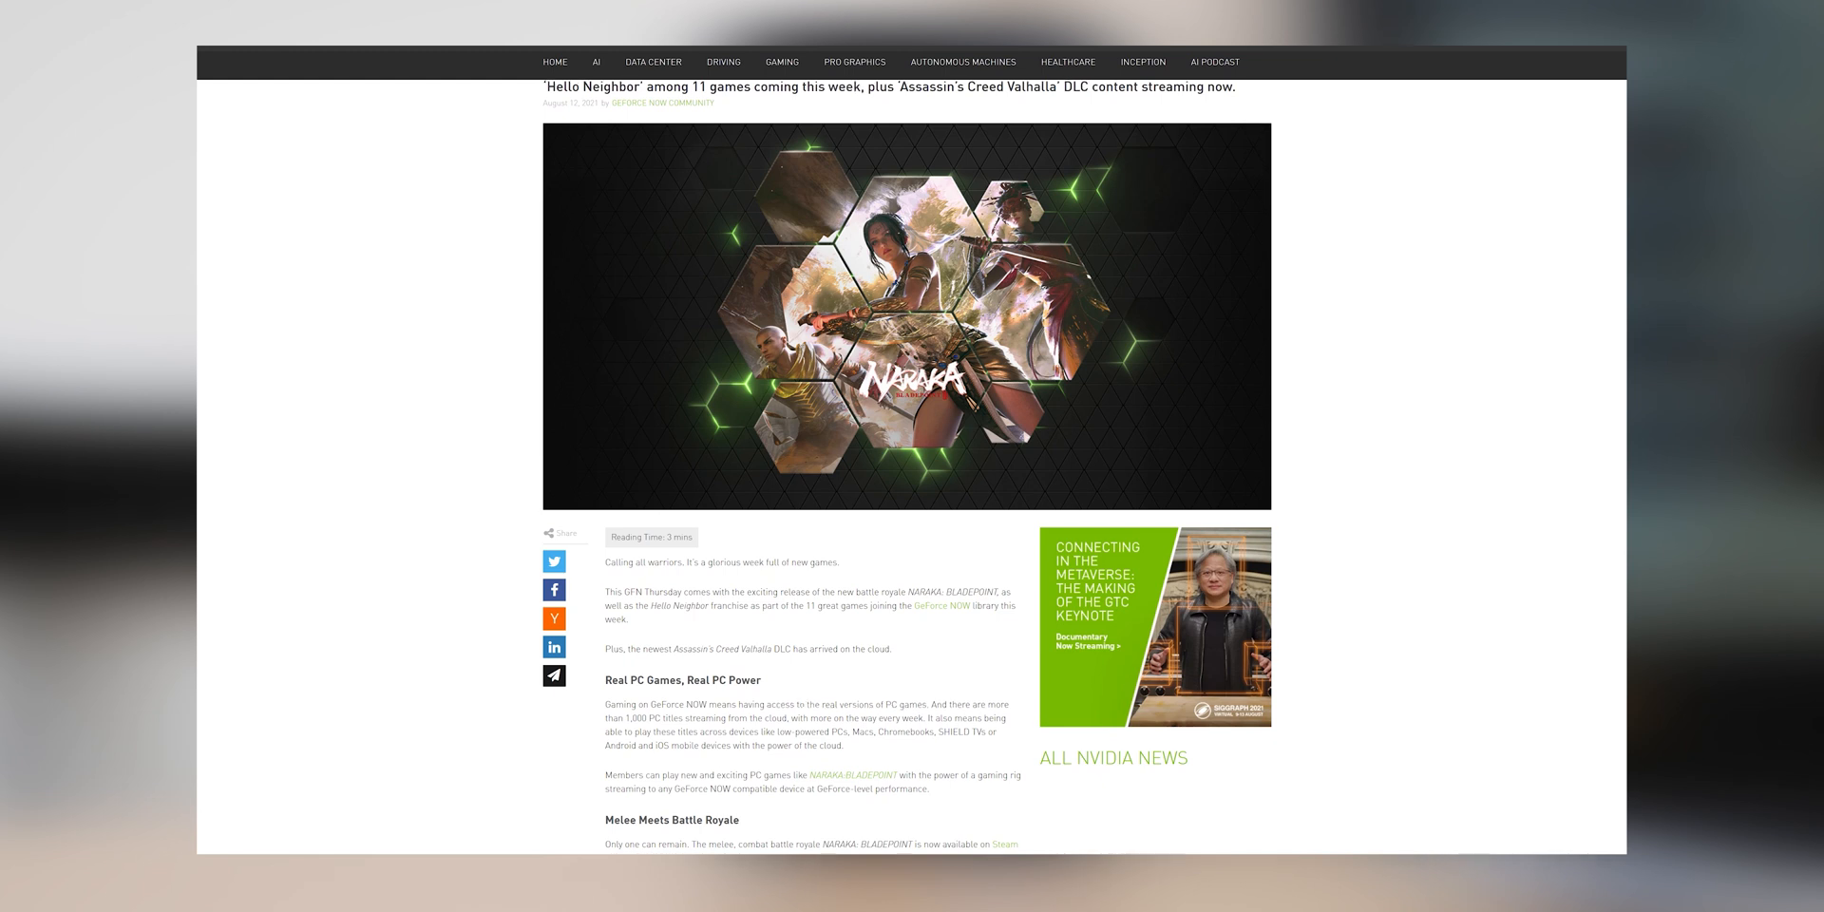
pyautogui.scroll(-3)
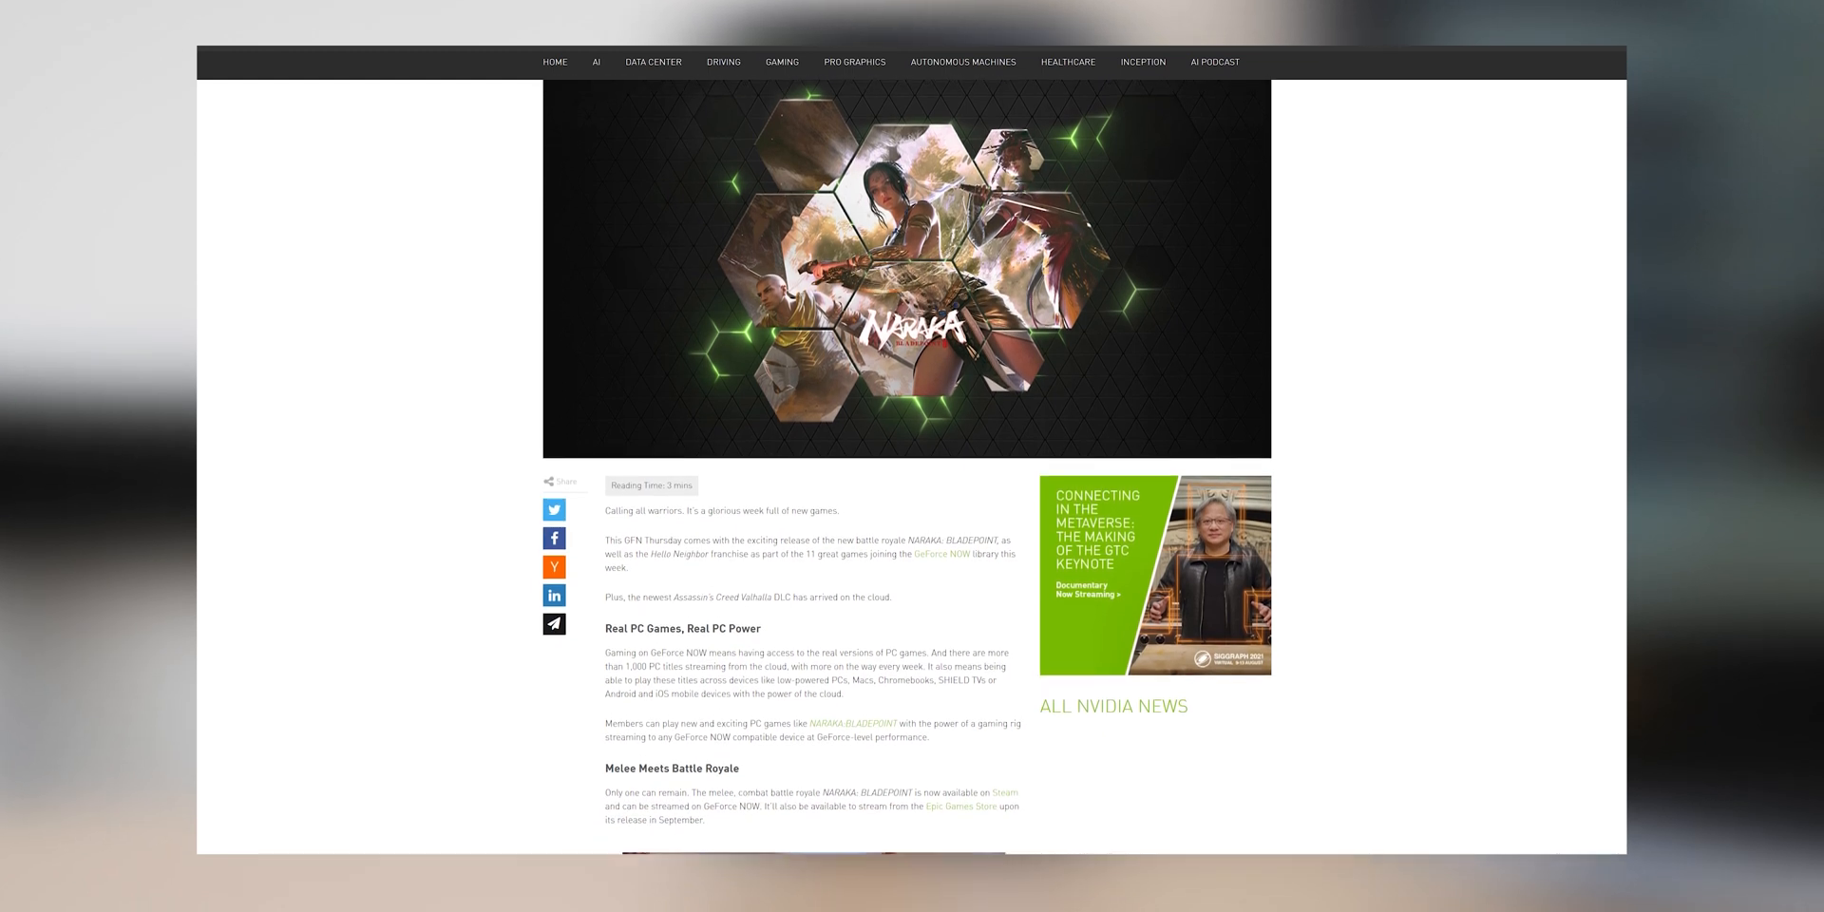